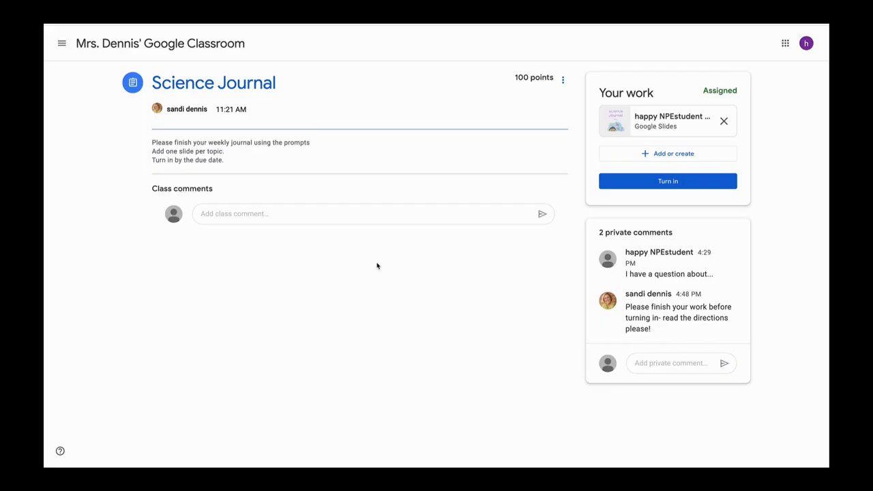
pyautogui.moveTo(671, 116)
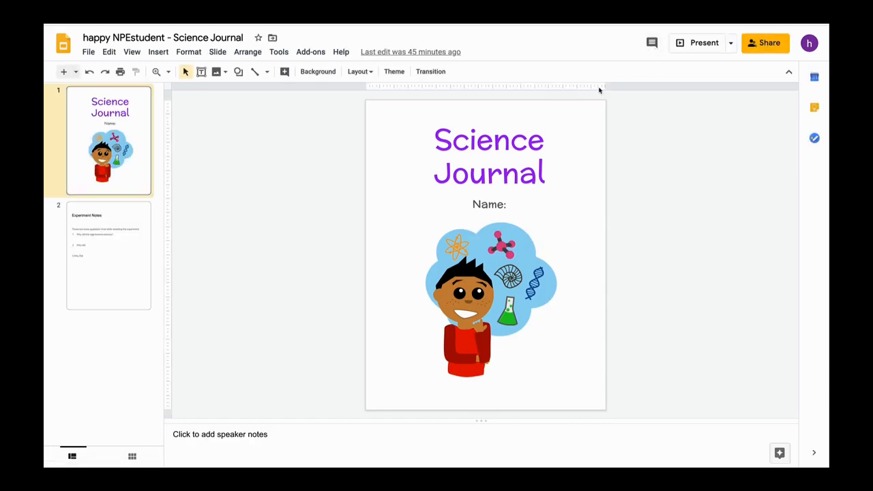
# - Go to the Experiment Notes slide with 'Why did' marked and bring up commenting options
pyautogui.click(488, 205)
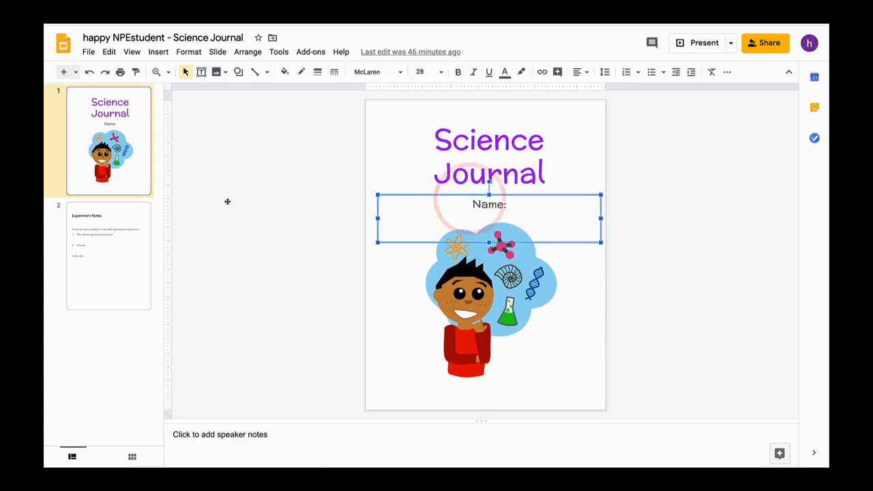
pyautogui.click(109, 256)
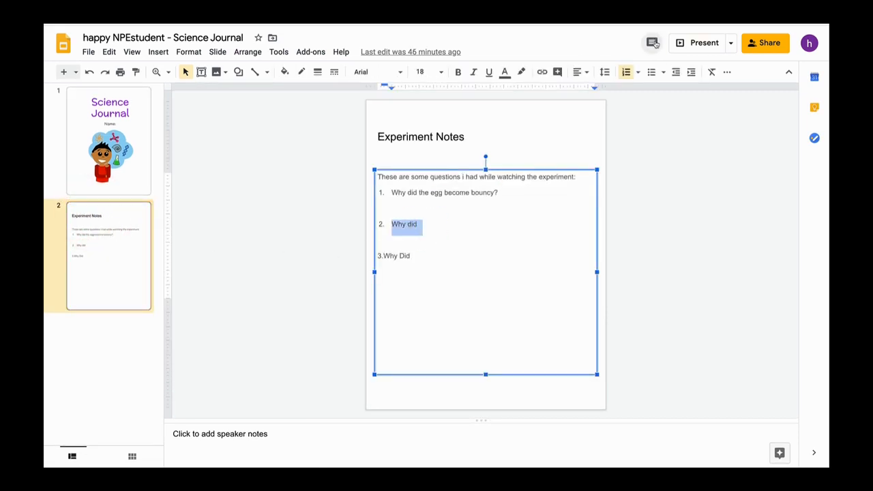
pyautogui.click(651, 43)
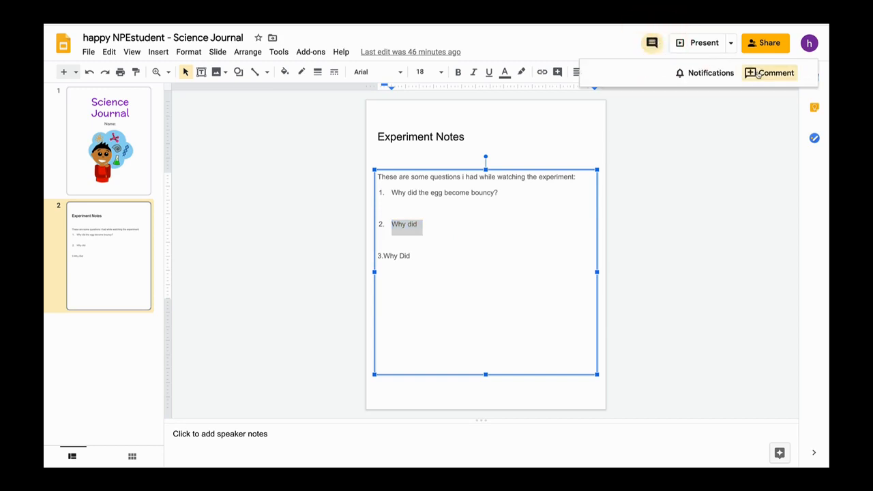
# - Post the comment 'Hi- I have a question about this part...' on the words 'Why did'
pyautogui.click(769, 74)
pyautogui.write('Hi- I h')
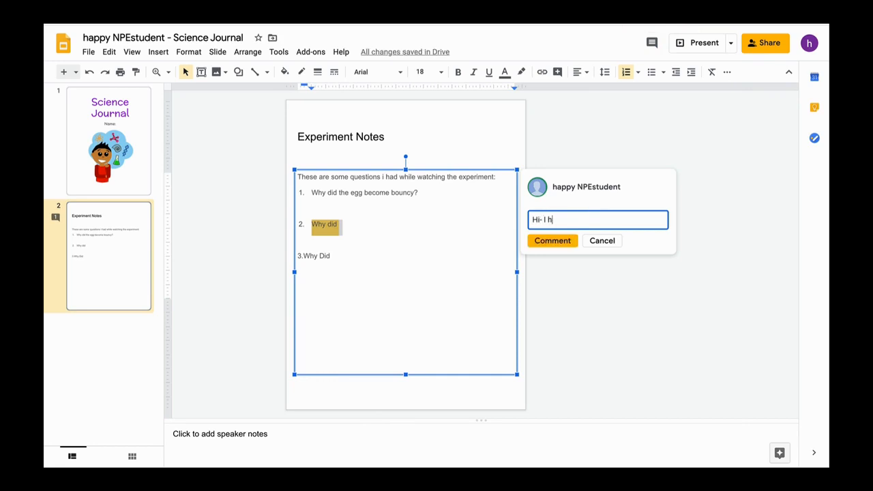
pyautogui.write('ave a question')
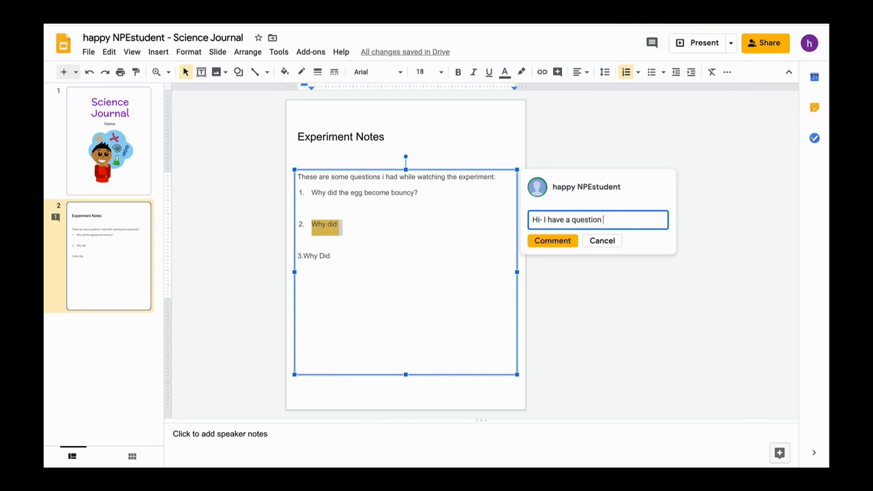
pyautogui.write('about this part...')
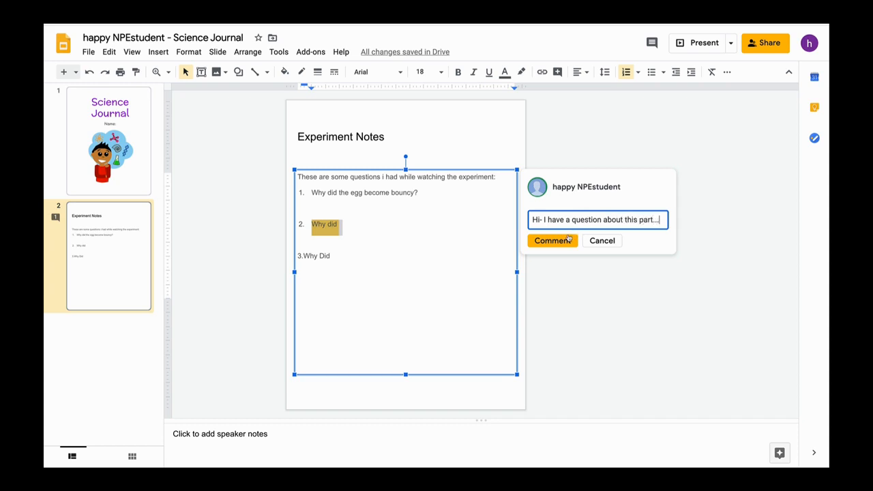
pyautogui.click(552, 239)
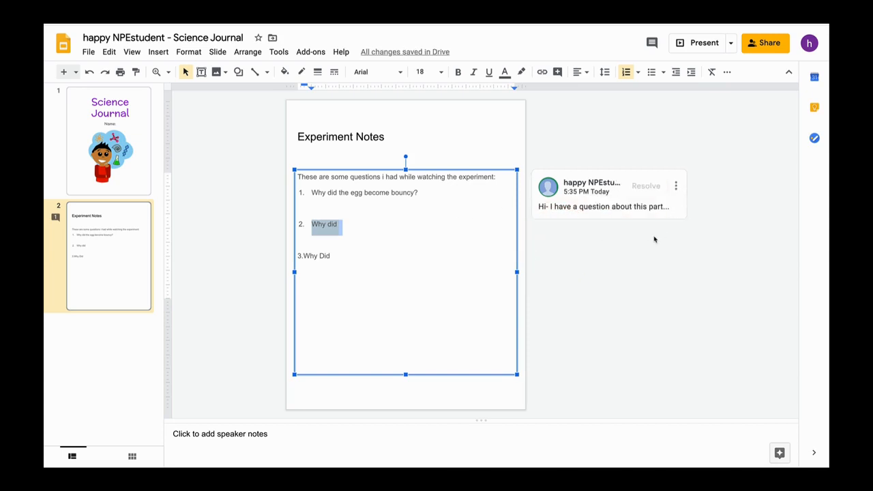
pyautogui.moveTo(630, 231)
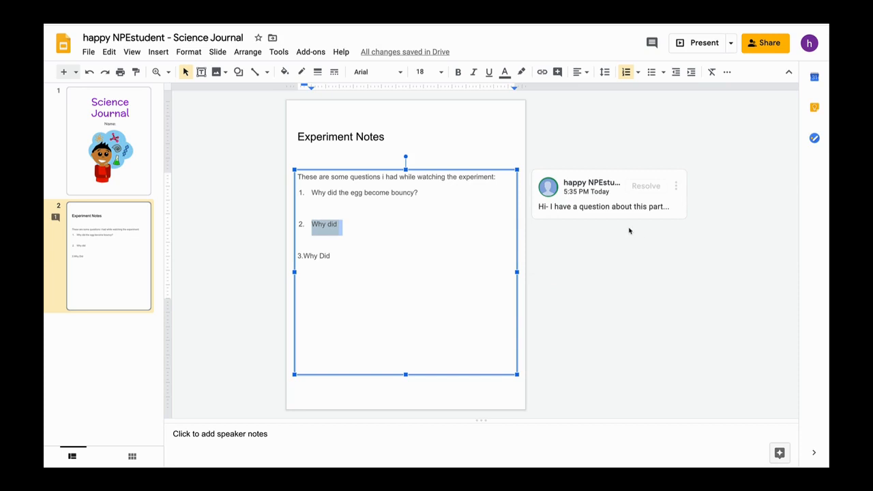
pyautogui.moveTo(646, 185)
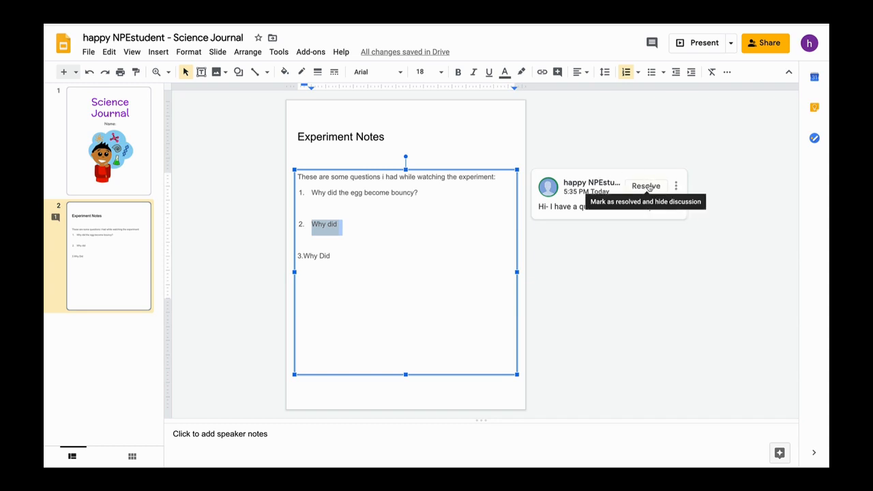
# - Resolve the 'Why did' comment so its discussion is hidden from the slide
pyautogui.click(643, 186)
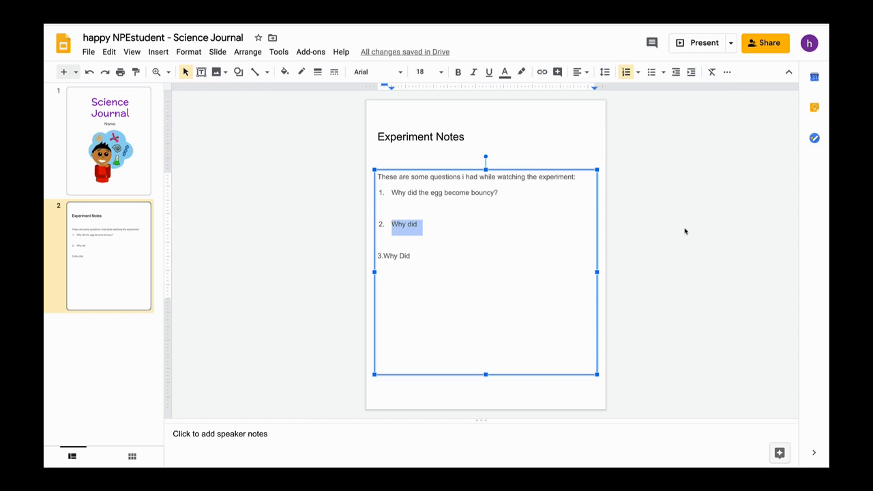
pyautogui.click(420, 206)
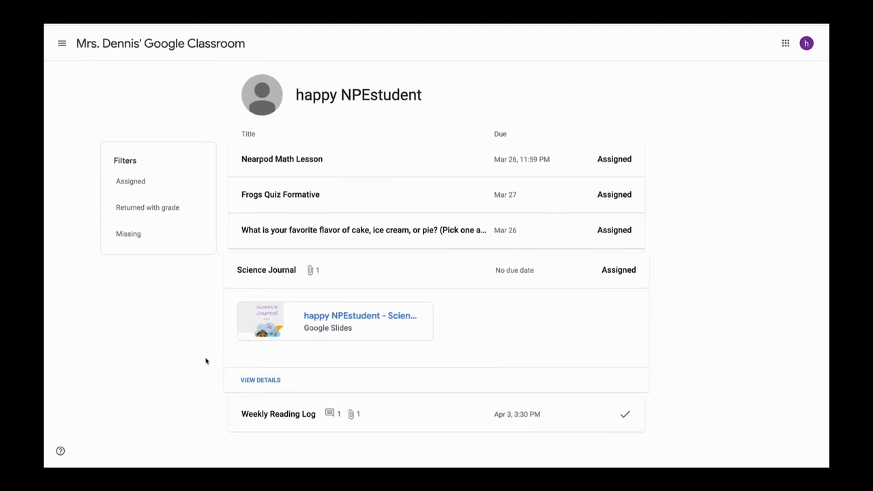
pyautogui.moveTo(259, 379)
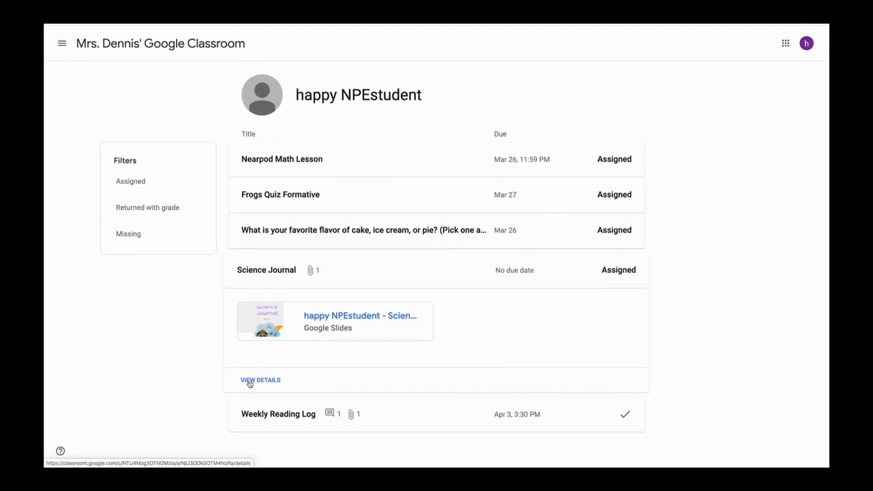
# - View the Science Journal assignment details from the student's work list
pyautogui.click(259, 379)
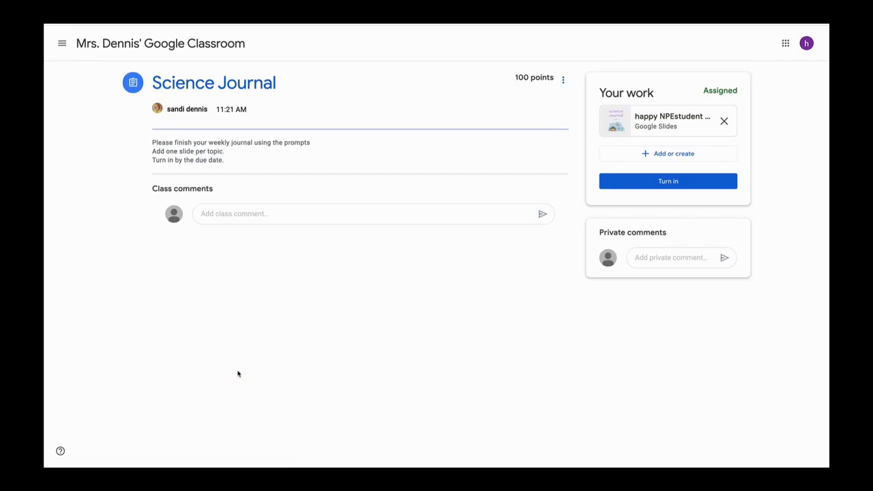
pyautogui.moveTo(279, 354)
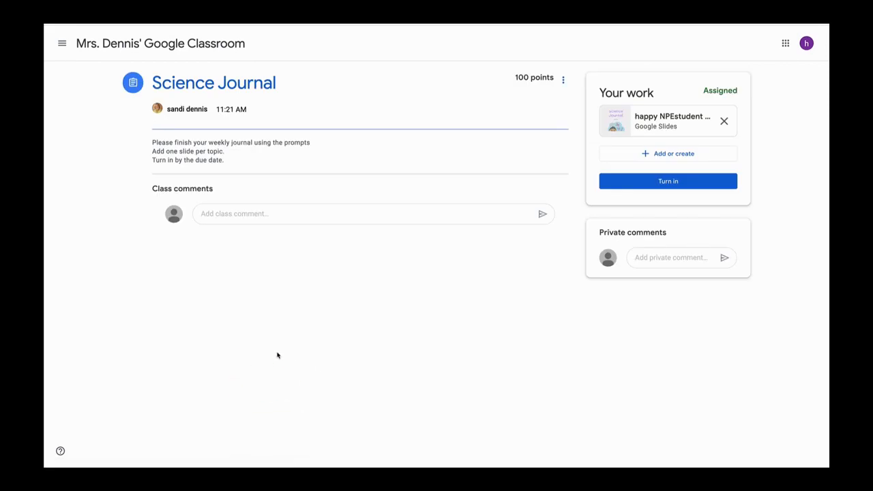
pyautogui.moveTo(629, 115)
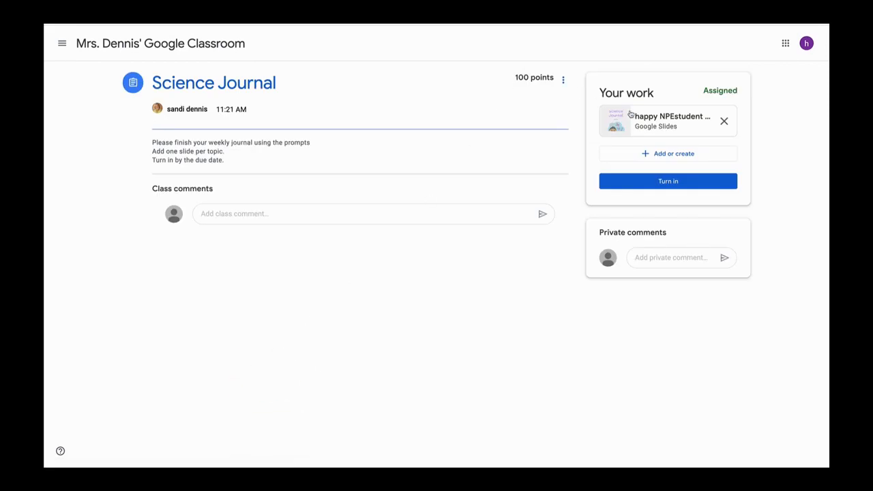
pyautogui.click(617, 120)
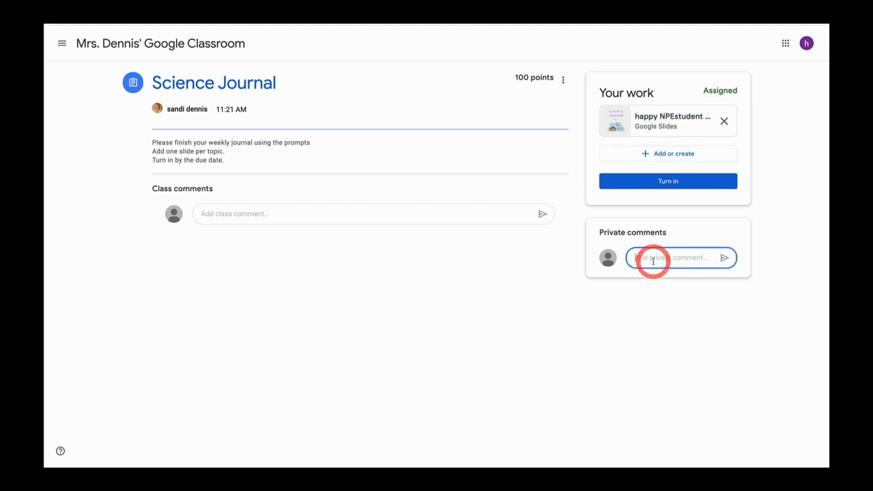
# - Start a private comment to the teacher reading 'I have a question abou…'
pyautogui.click(675, 257)
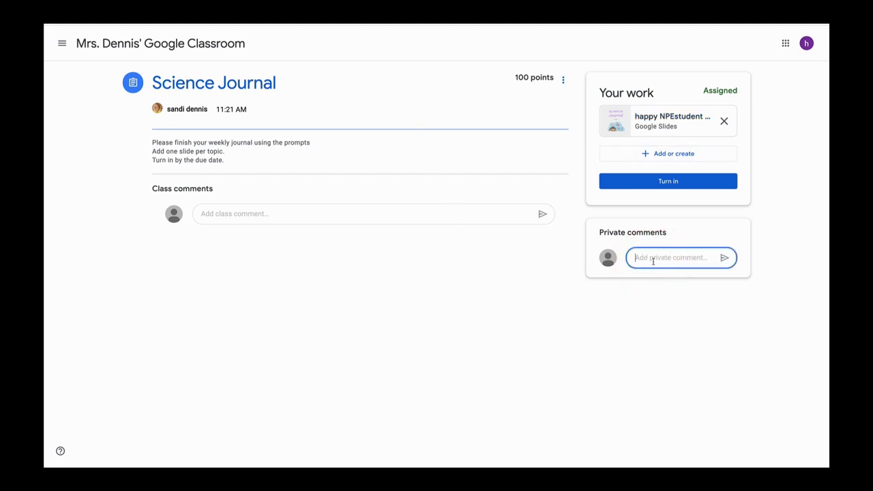
pyautogui.write('I have a')
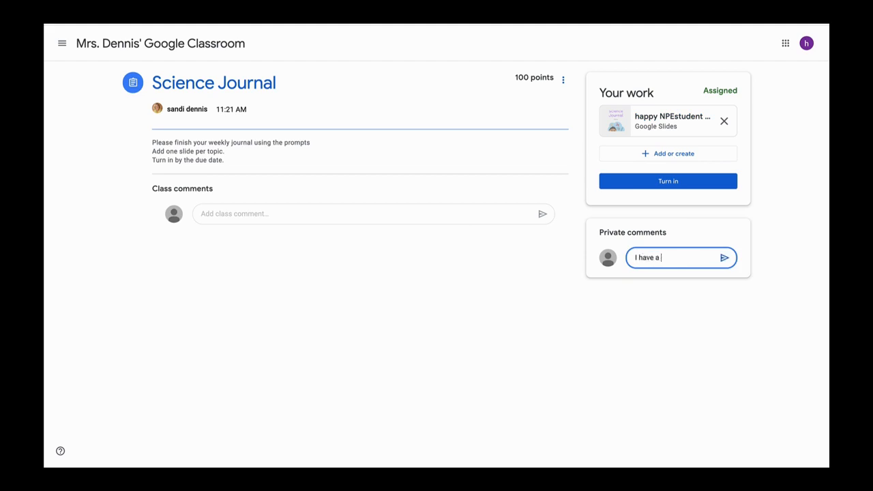
pyautogui.write('question abou')
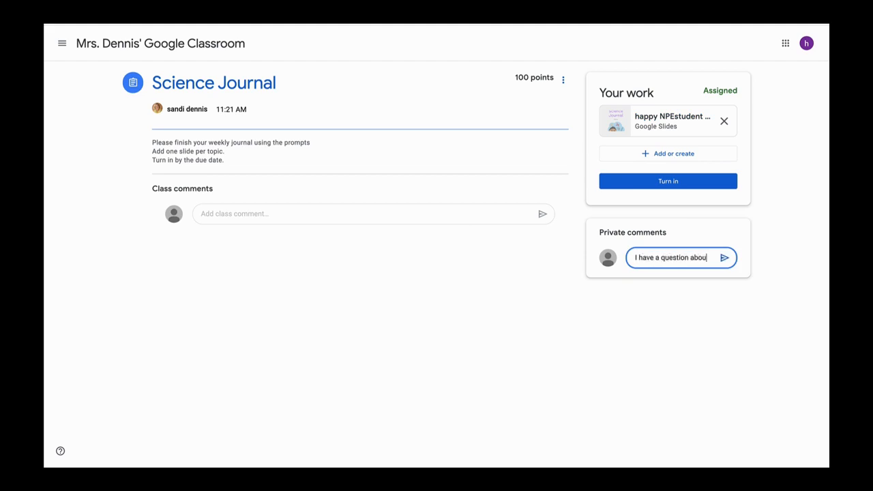